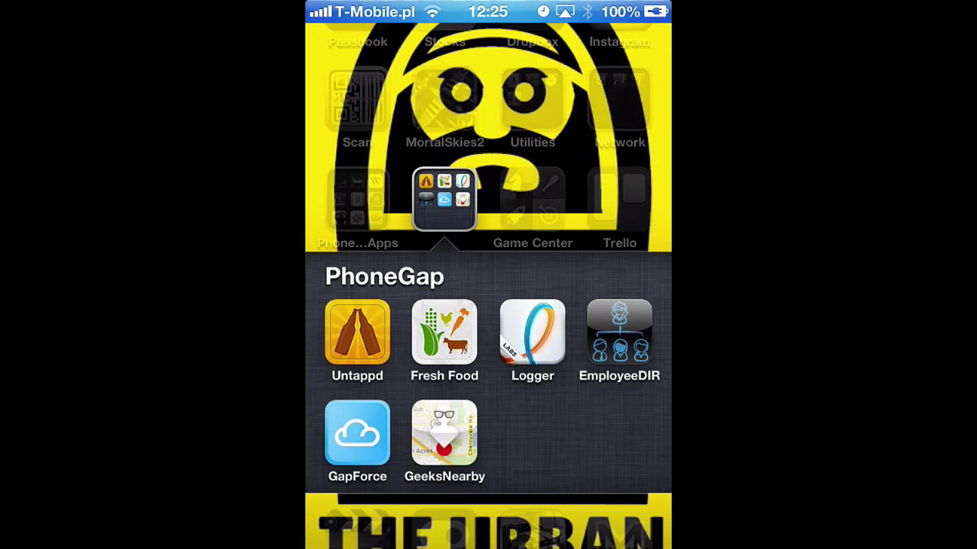
# Step: Launch GapForce and scroll through its opportunity list
pyautogui.click(357, 431)
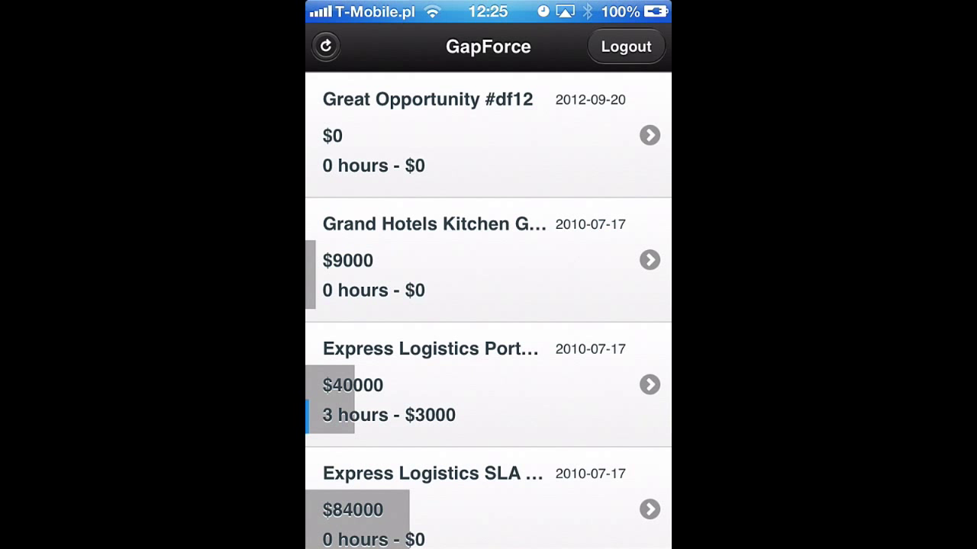
pyautogui.scroll(-3)
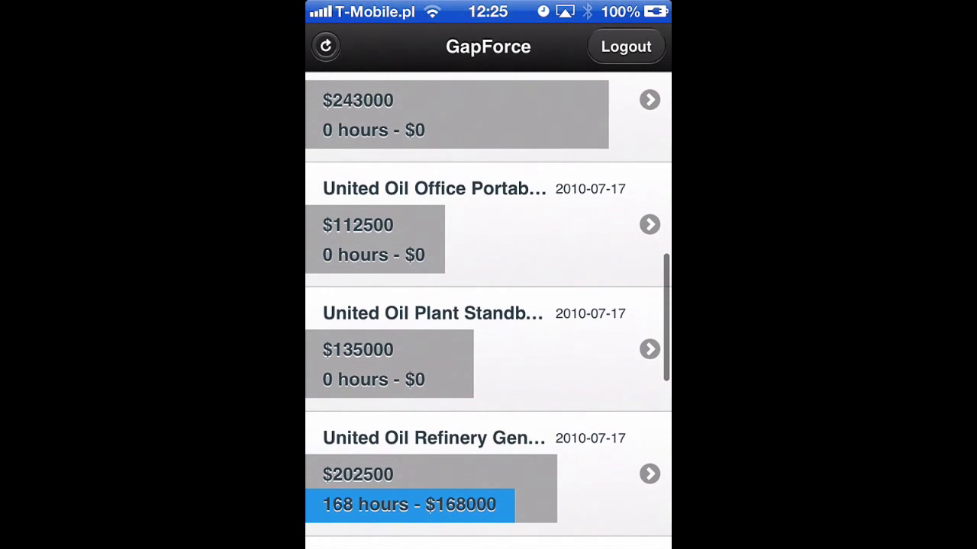
pyautogui.scroll(-3)
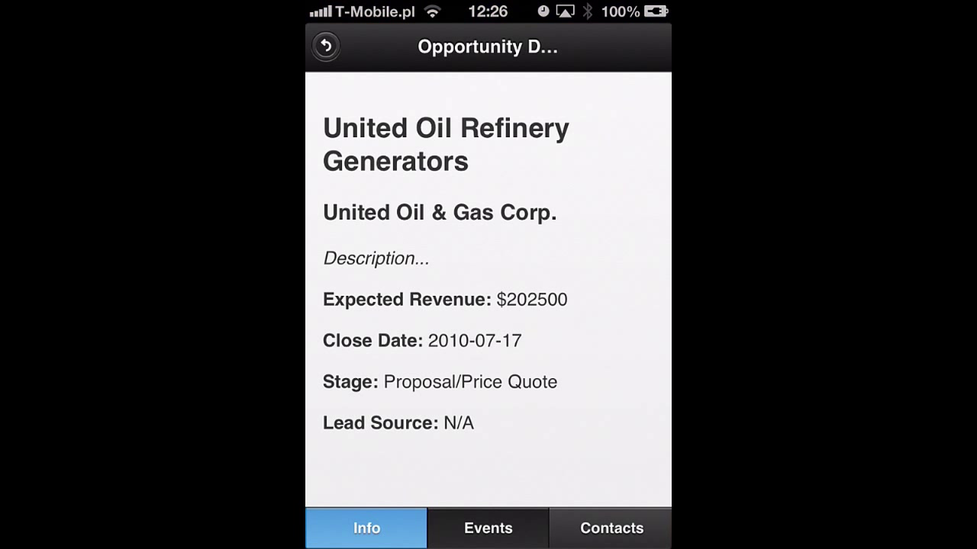
# Step: View the United Oil Refinery Generators opportunity's Events tab and scroll its logged calls
pyautogui.click(488, 528)
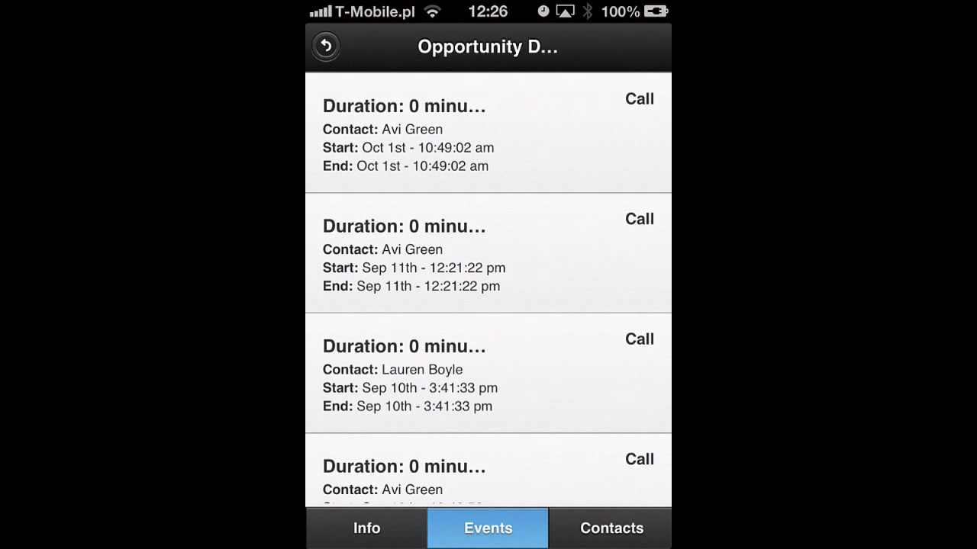
pyautogui.scroll(-3)
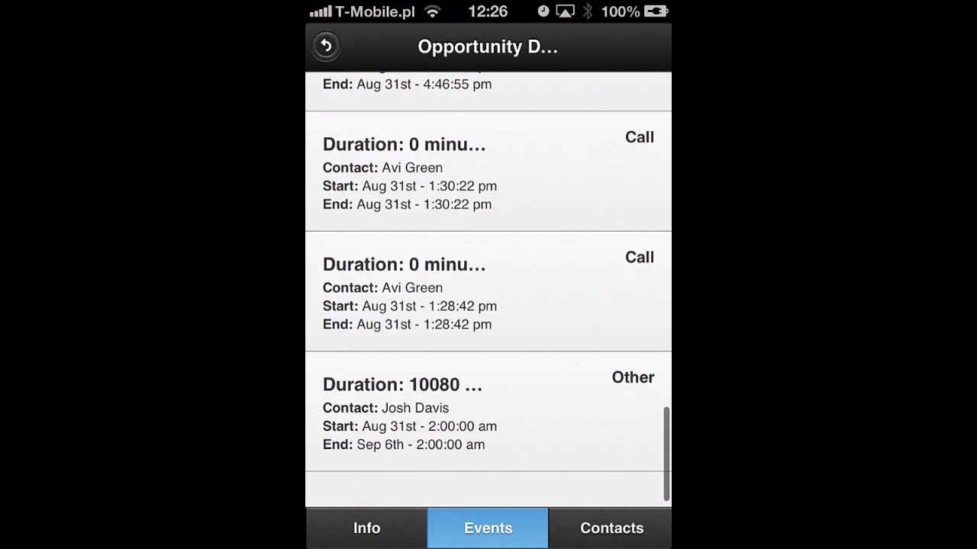
pyautogui.click(610, 528)
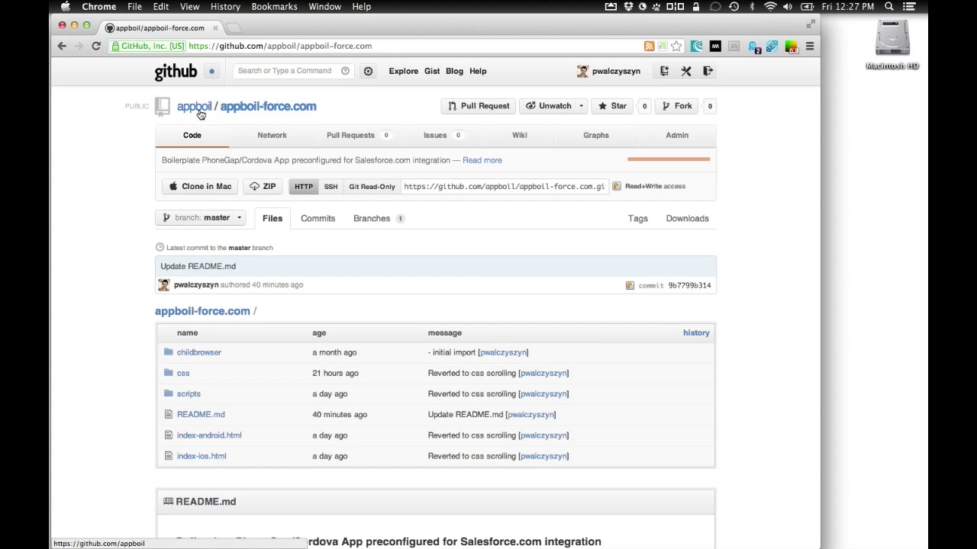
pyautogui.moveTo(302, 133)
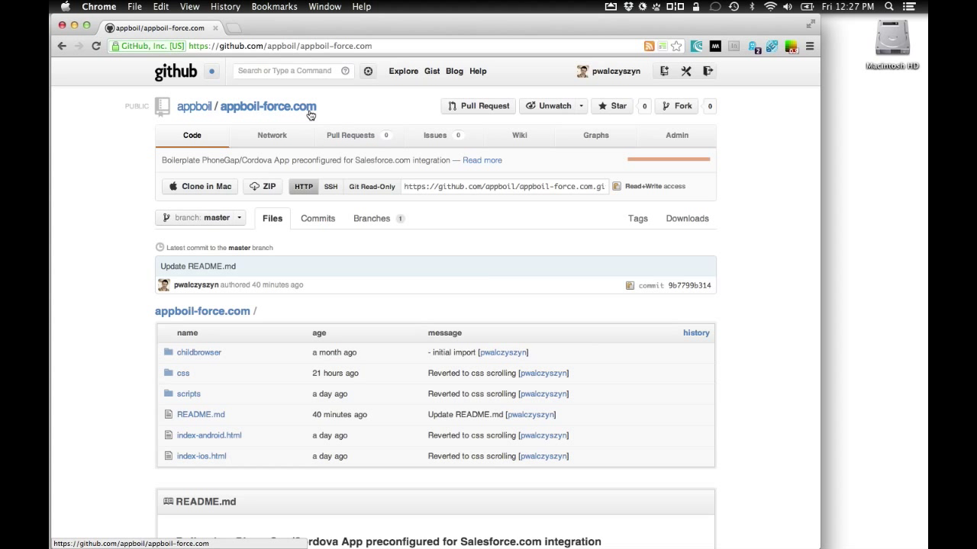
pyautogui.scroll(-3)
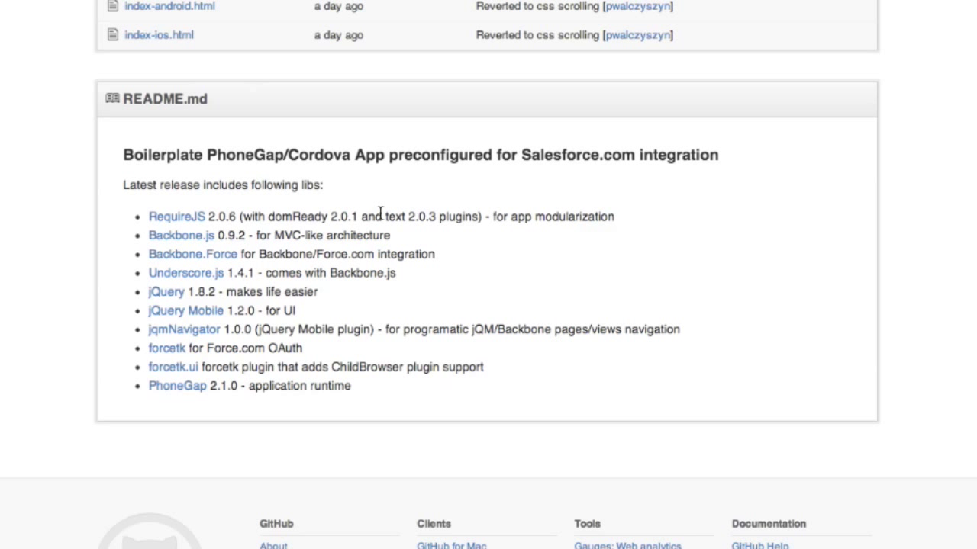
pyautogui.moveTo(162, 297)
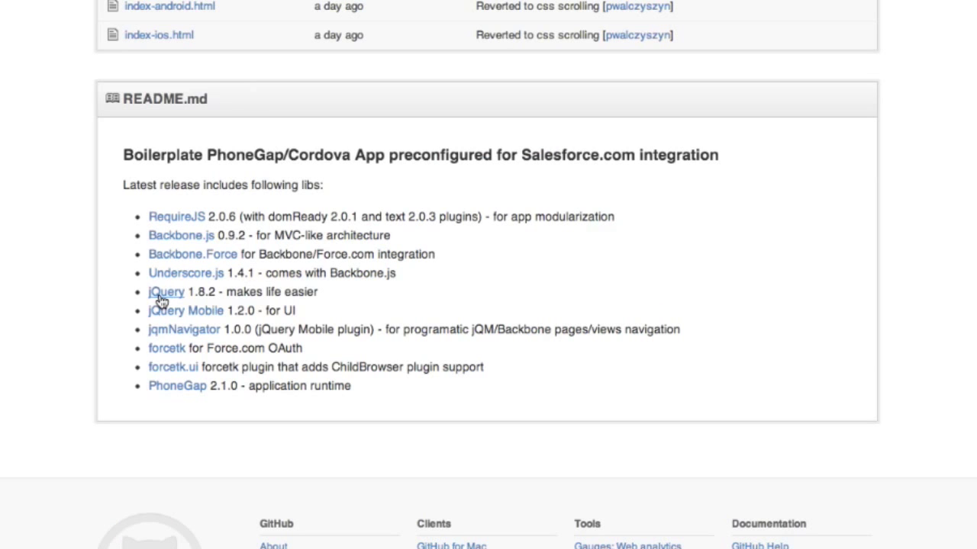
pyautogui.scroll(-3)
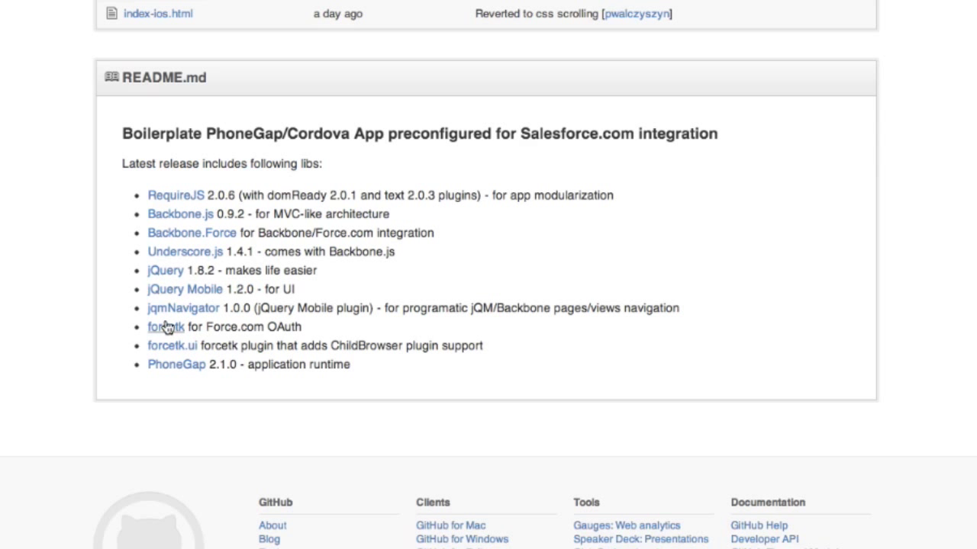
pyautogui.moveTo(366, 346)
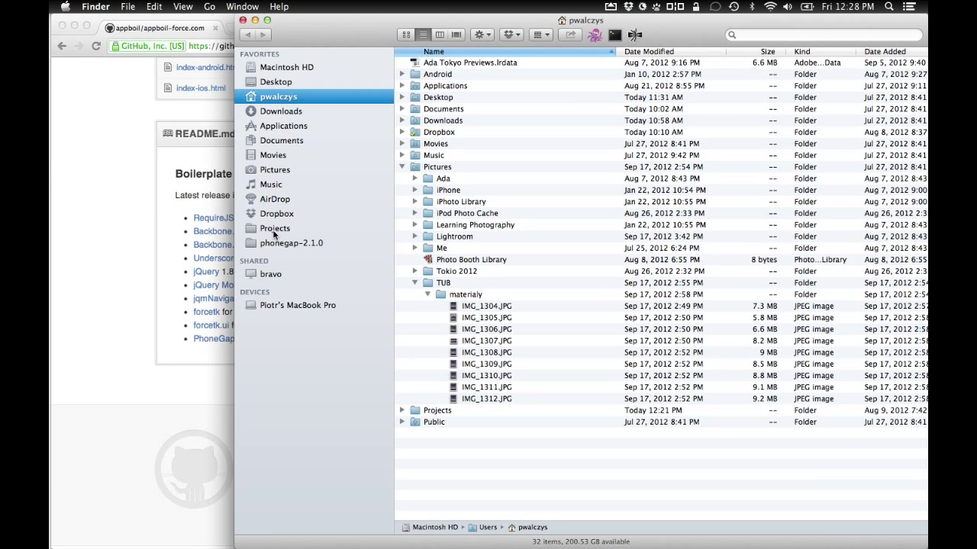
# Step: Show the Projects folder in Finder and enter the GapForce-demo folder
pyautogui.click(274, 229)
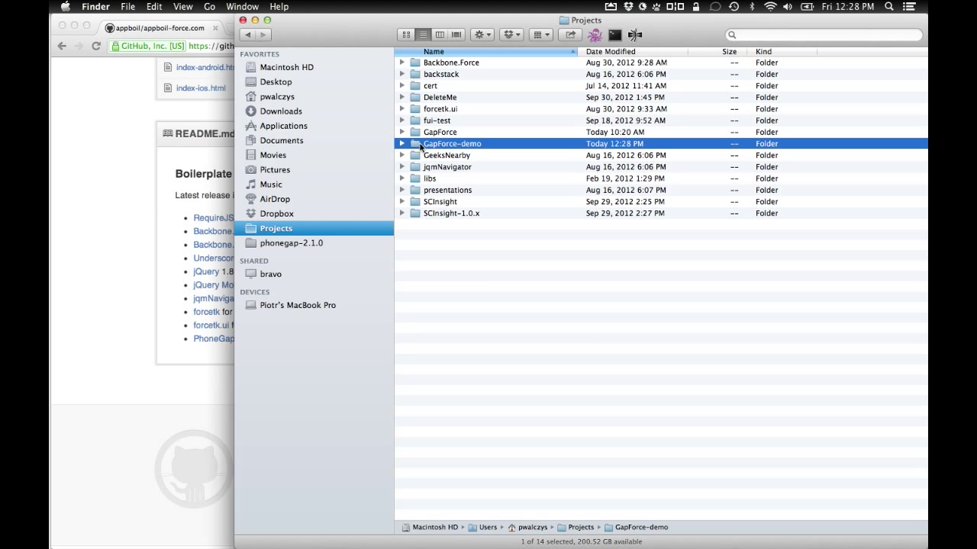
pyautogui.doubleClick(449, 143)
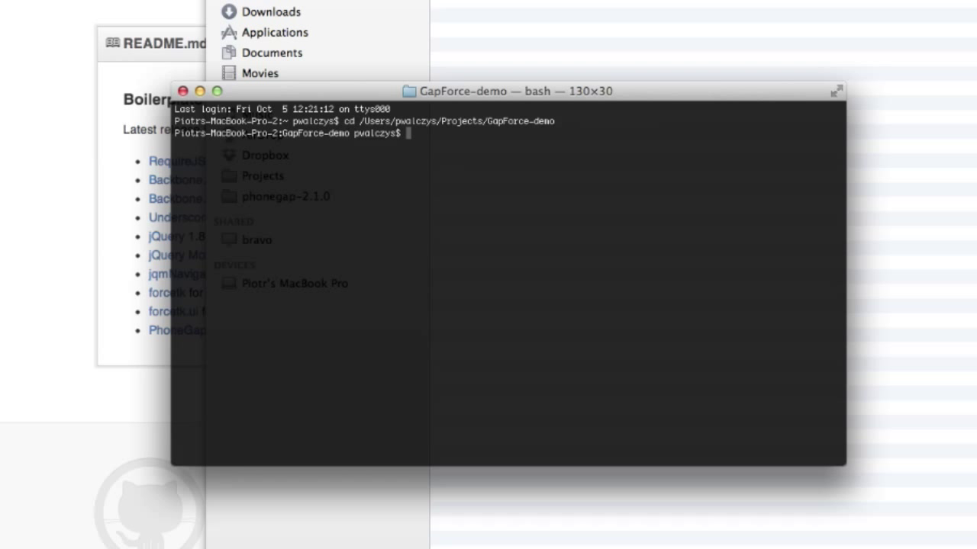
pyautogui.write('git clone https://github.com/phonegap/phonegap-plugins.git')
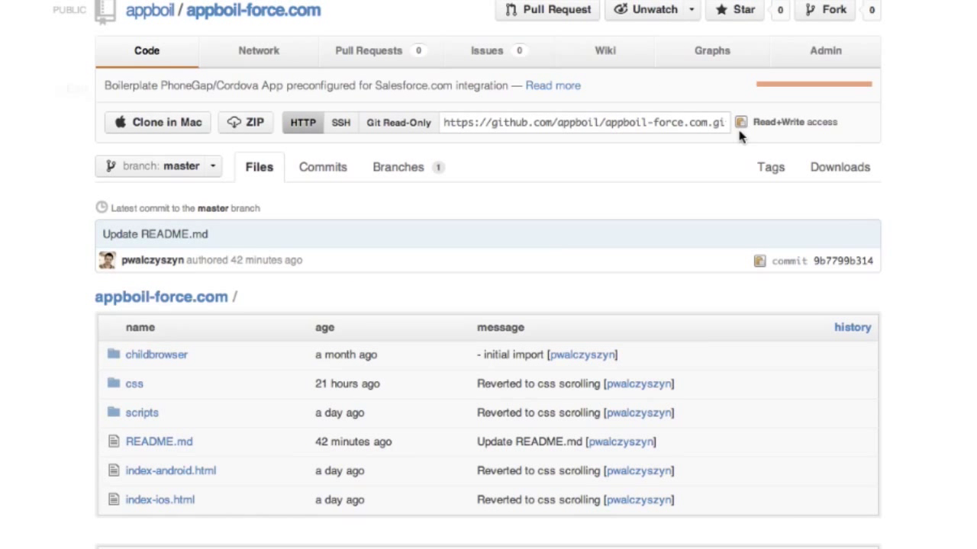
pyautogui.moveTo(742, 126)
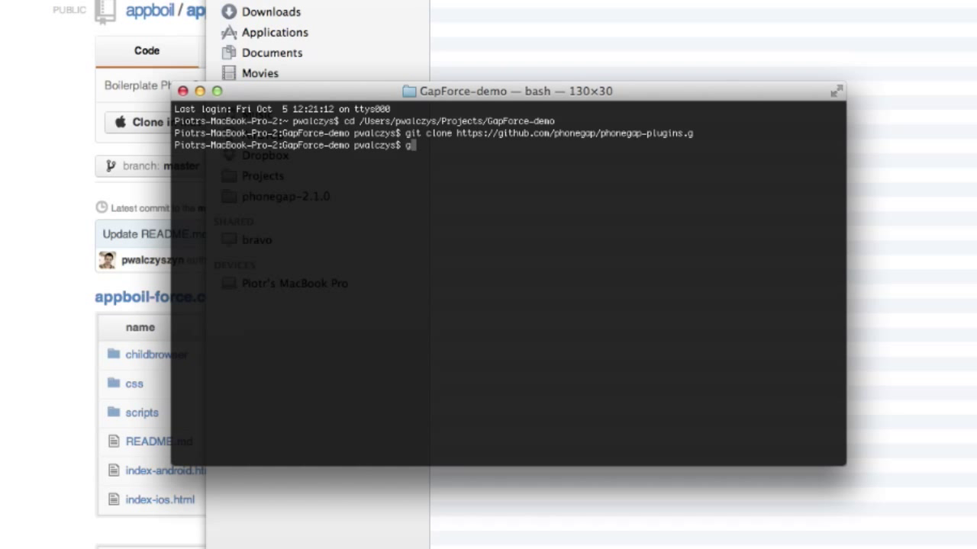
pyautogui.write('git clone')
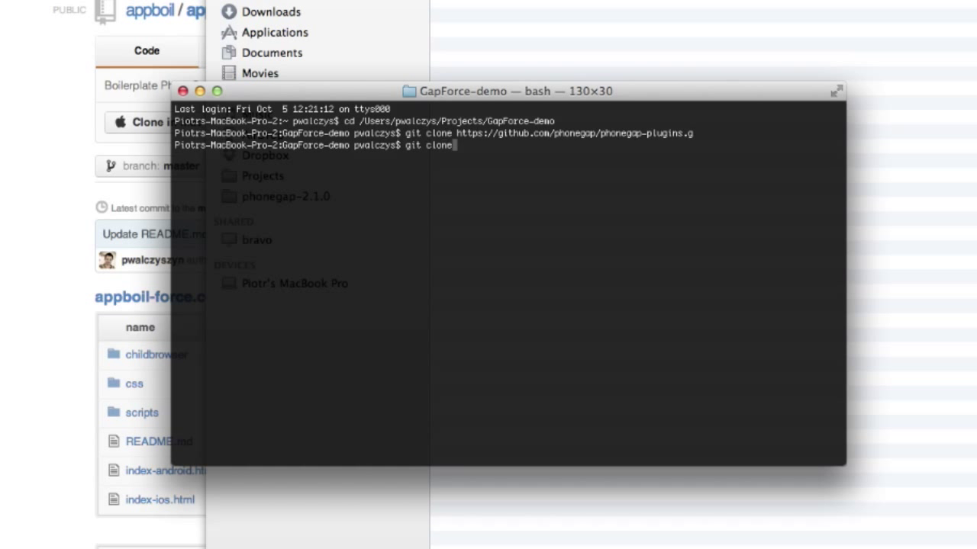
pyautogui.write('https://github.com/appboi/appboil-force.com.git')
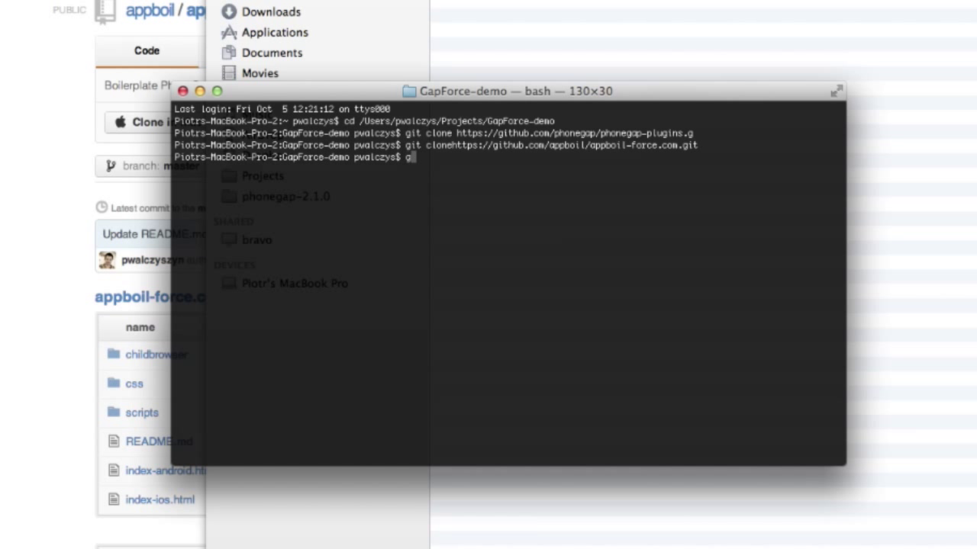
pyautogui.write('it clone https://github.com/appboil/appboil-force.com.git')
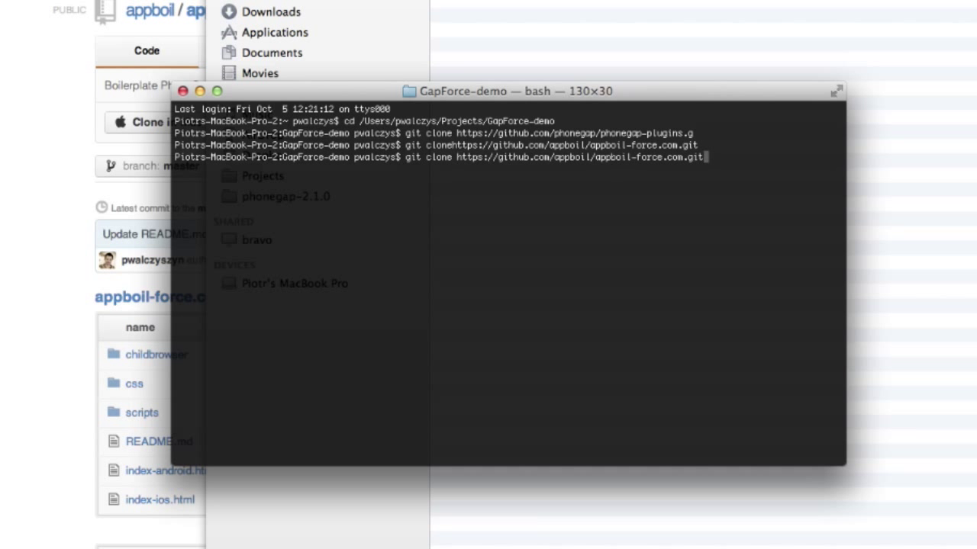
pyautogui.write('w')
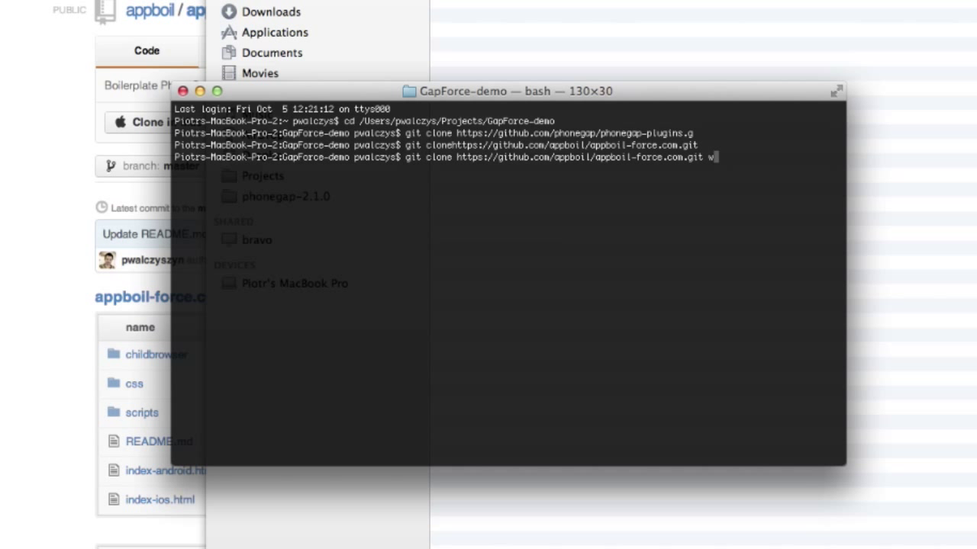
pyautogui.write('ww')
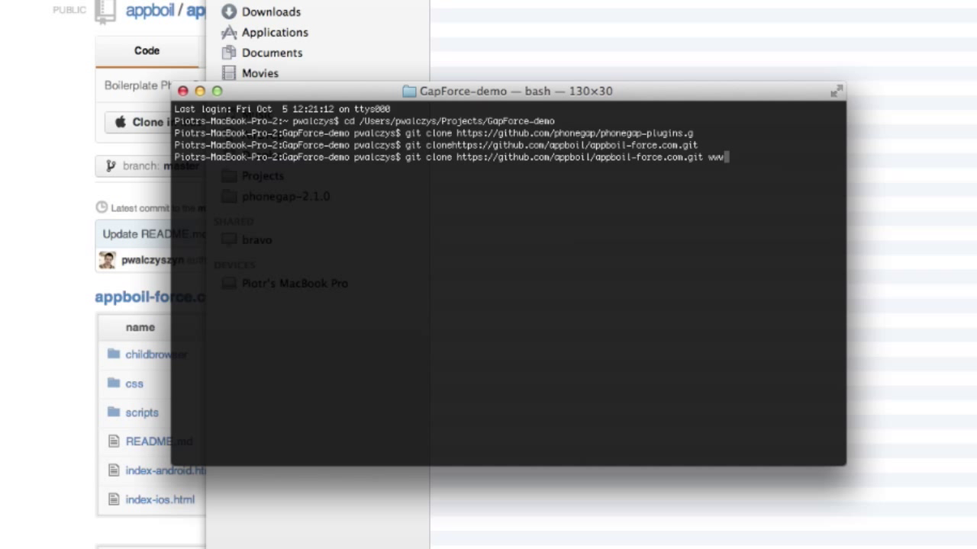
pyautogui.press('Return')
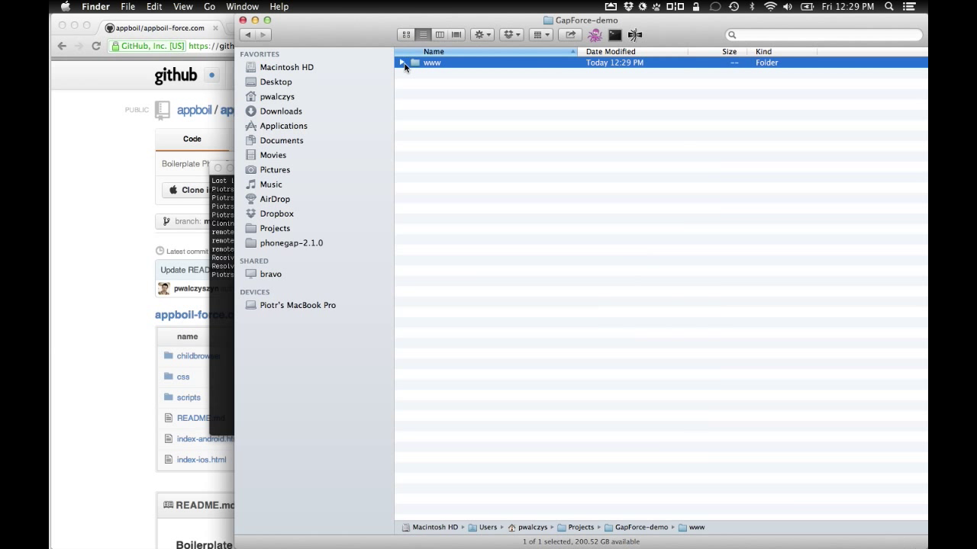
# Step: Expand the www folder to reveal the cloned files, then switch over to PhpStorm
pyautogui.click(422, 63)
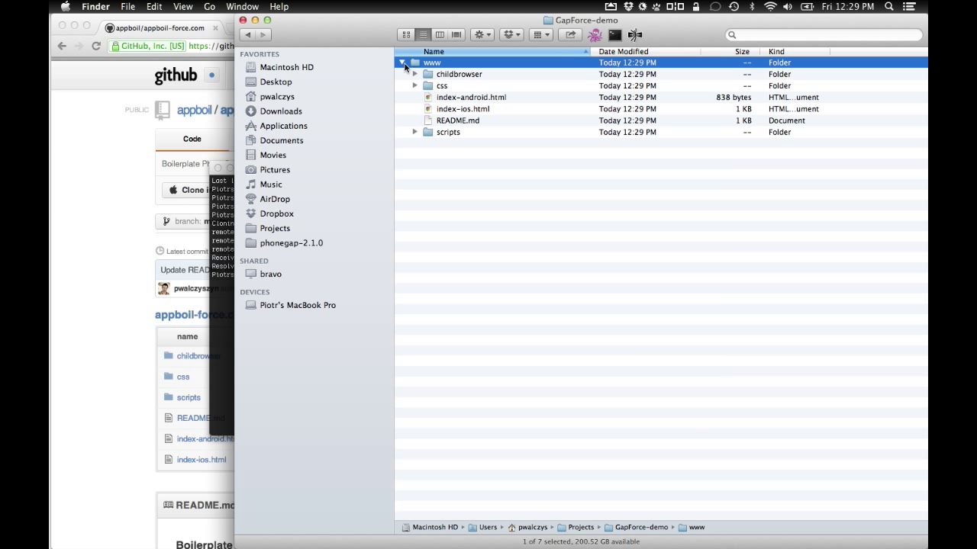
pyautogui.press('Cmd+Tab')
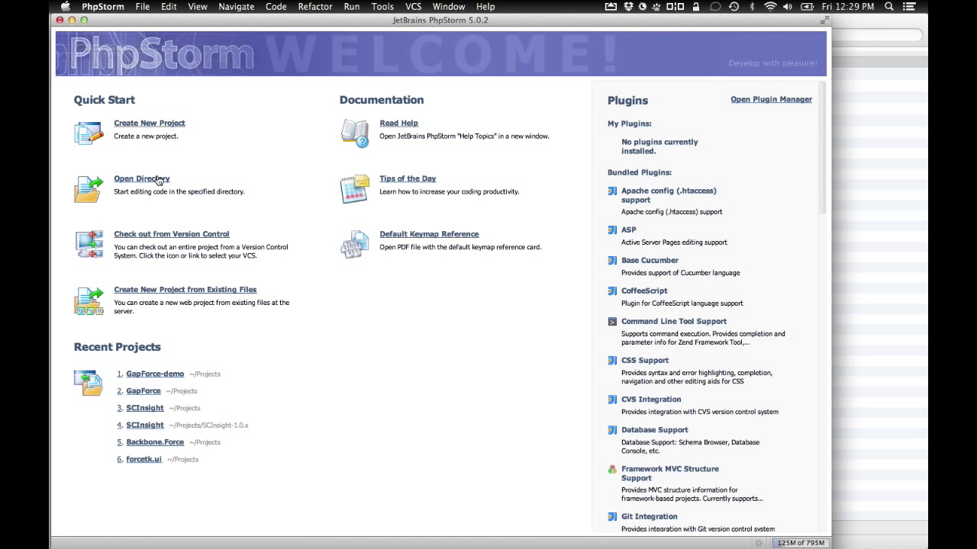
# Step: Open /Users/pwalczys/Projects/GapForce-demo as a PhpStorm project via Open Directory
pyautogui.click(140, 179)
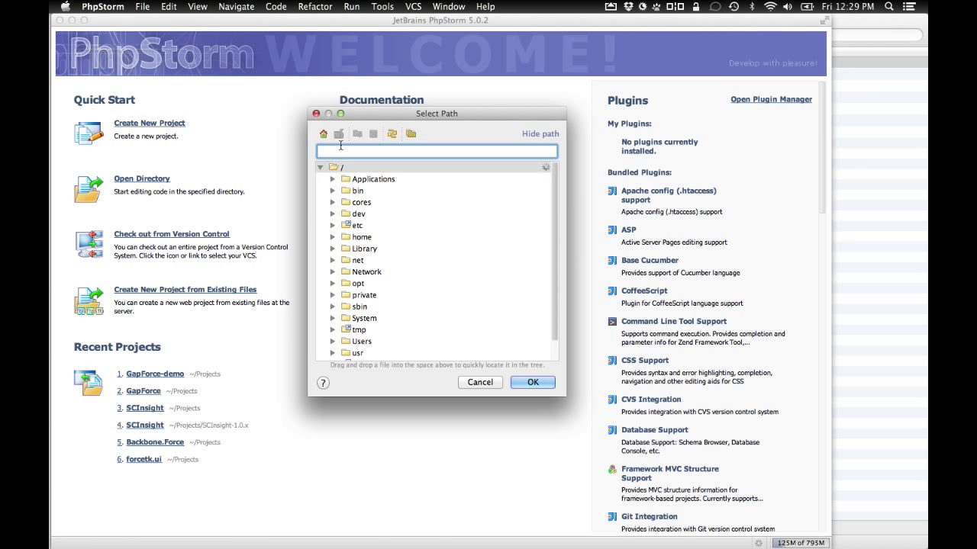
pyautogui.write('/Users/pwalczys')
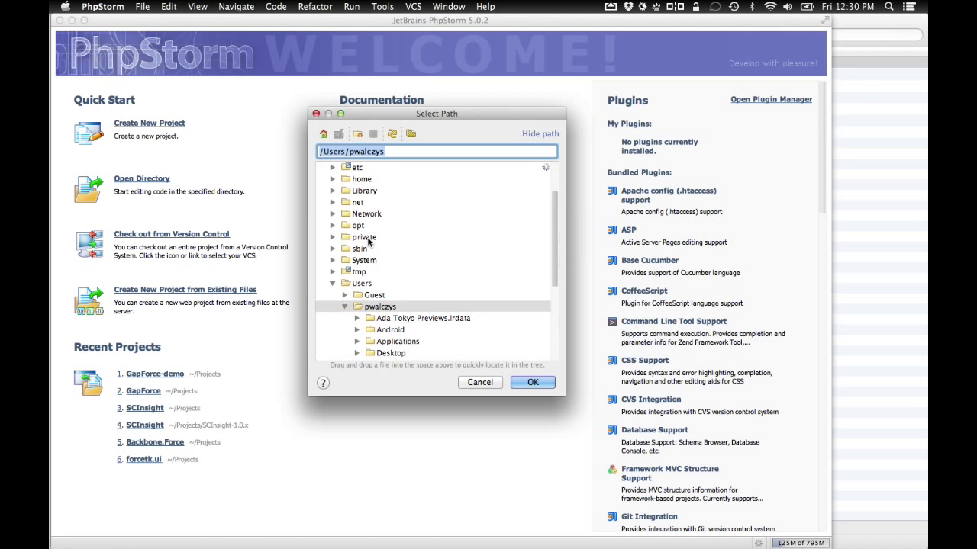
pyautogui.click(359, 296)
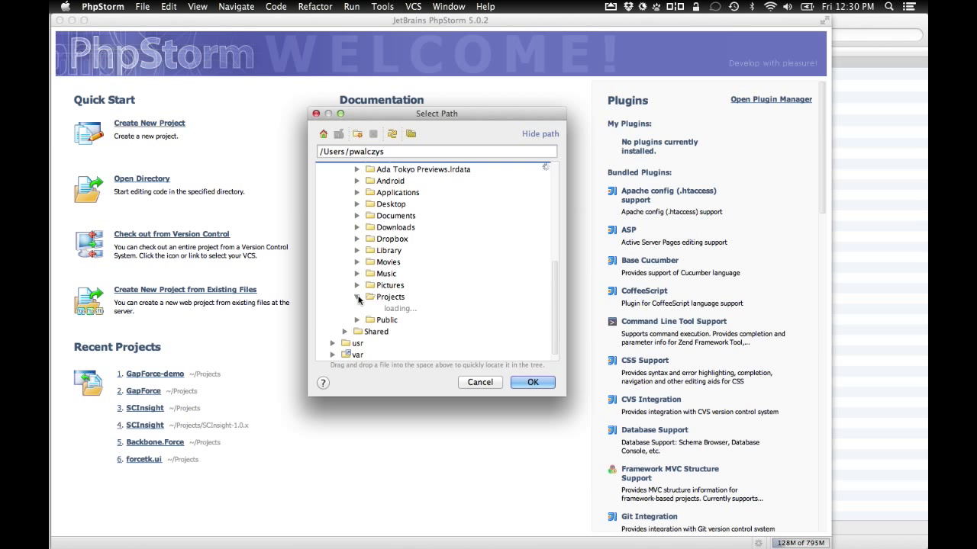
pyautogui.click(359, 296)
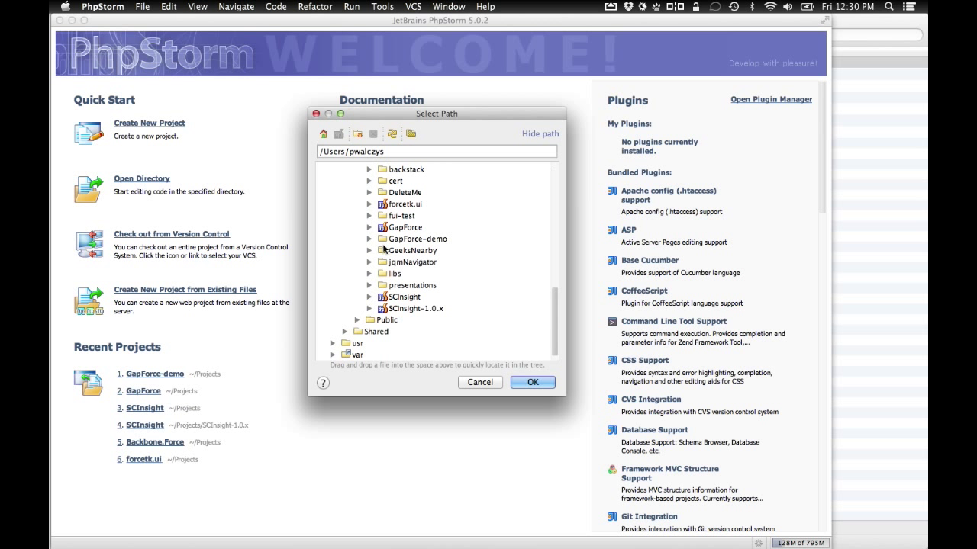
pyautogui.click(418, 238)
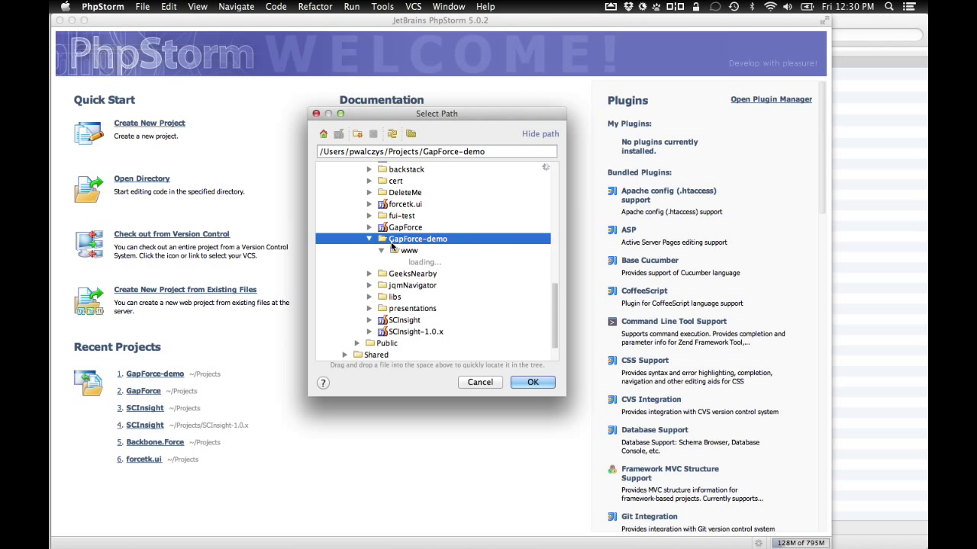
pyautogui.click(531, 381)
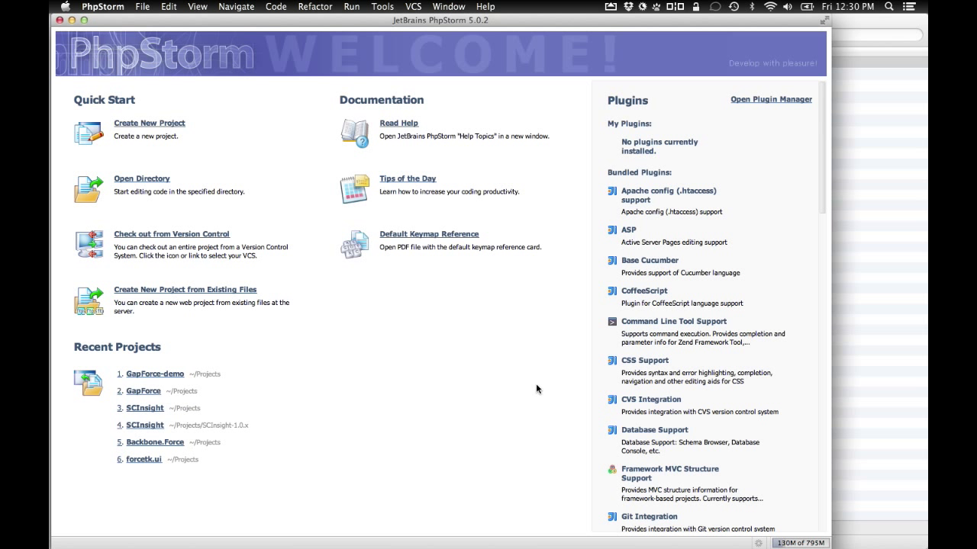
pyautogui.click(153, 374)
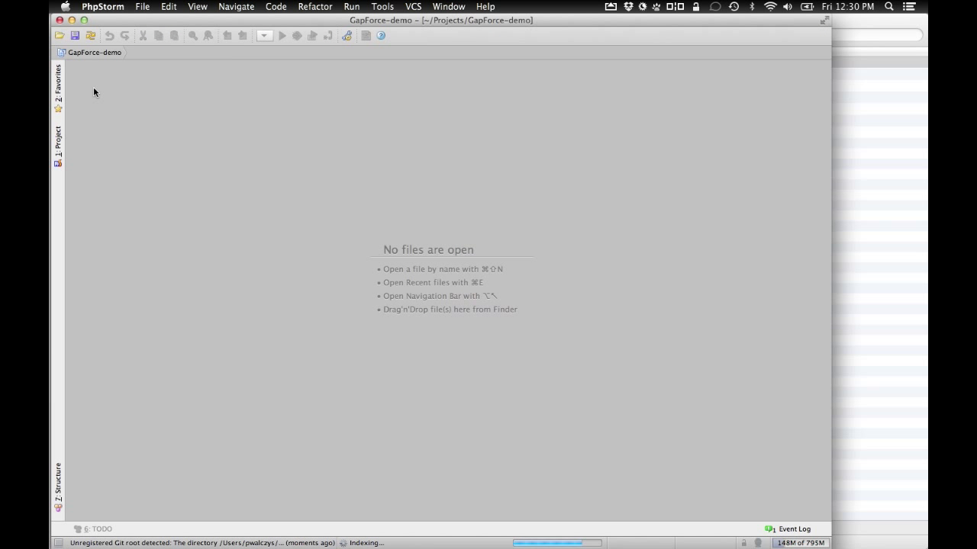
# Step: Expand GapForce-demo and www in the project tree and select index-ios.html
pyautogui.click(58, 141)
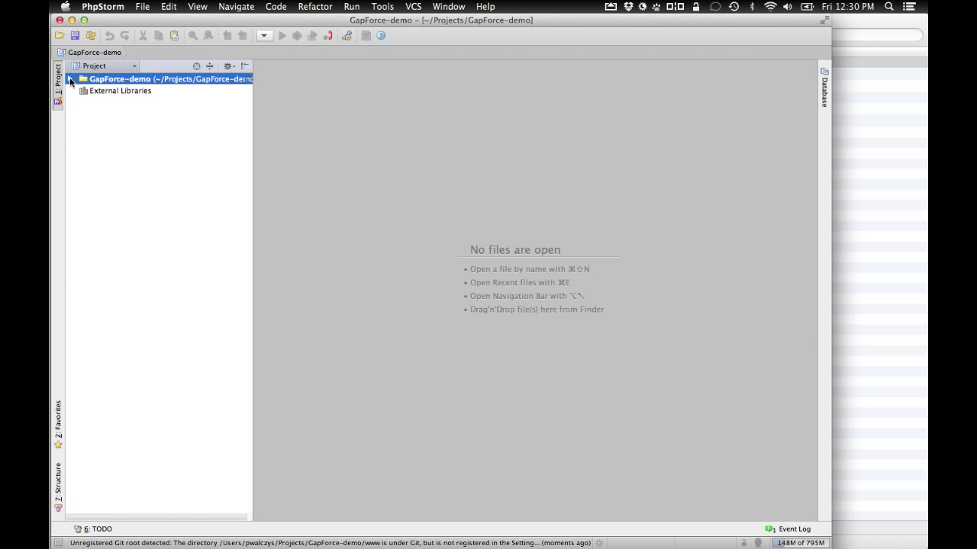
pyautogui.click(76, 78)
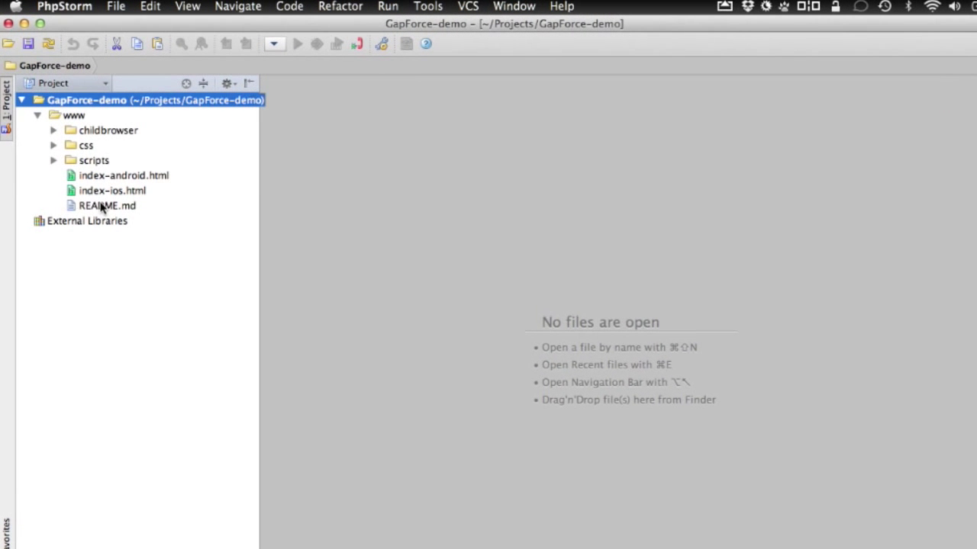
pyautogui.click(112, 189)
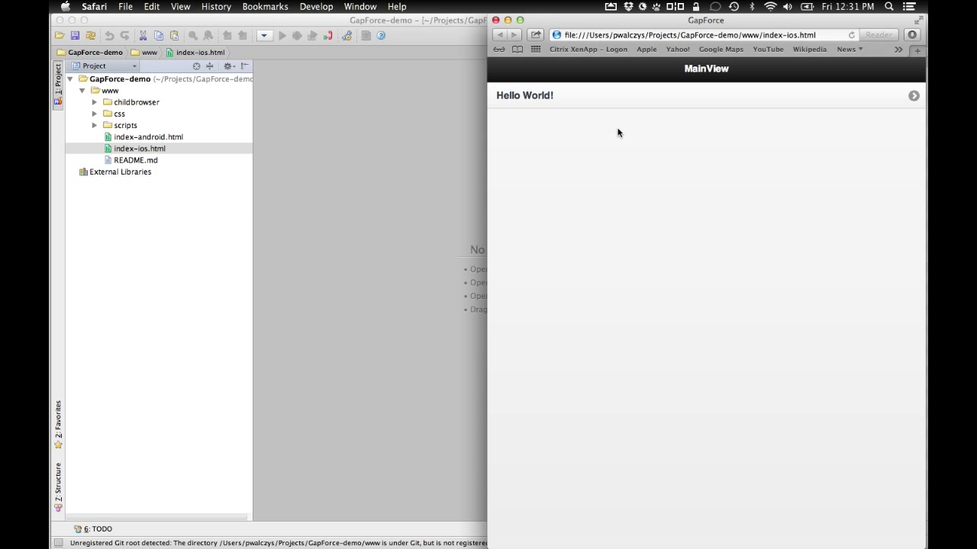
pyautogui.moveTo(565, 101)
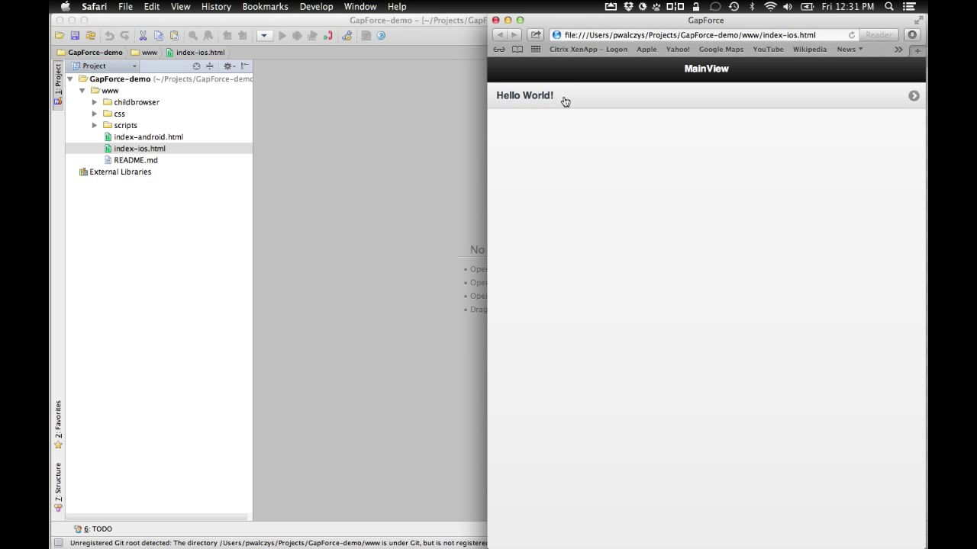